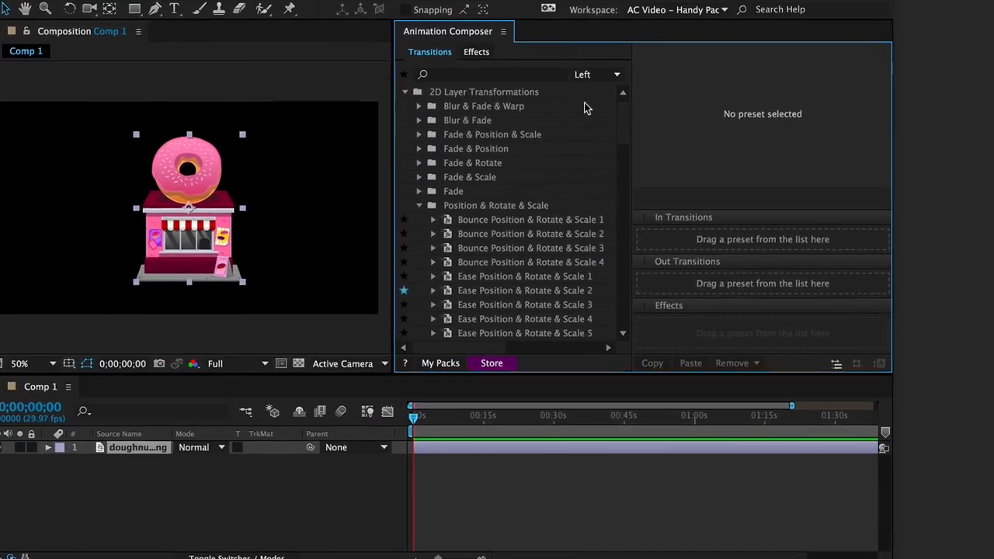
# - Preview Ease Position & Rotate & Scale 2 and 3, then reach the Overshoot presets
pyautogui.click(525, 290)
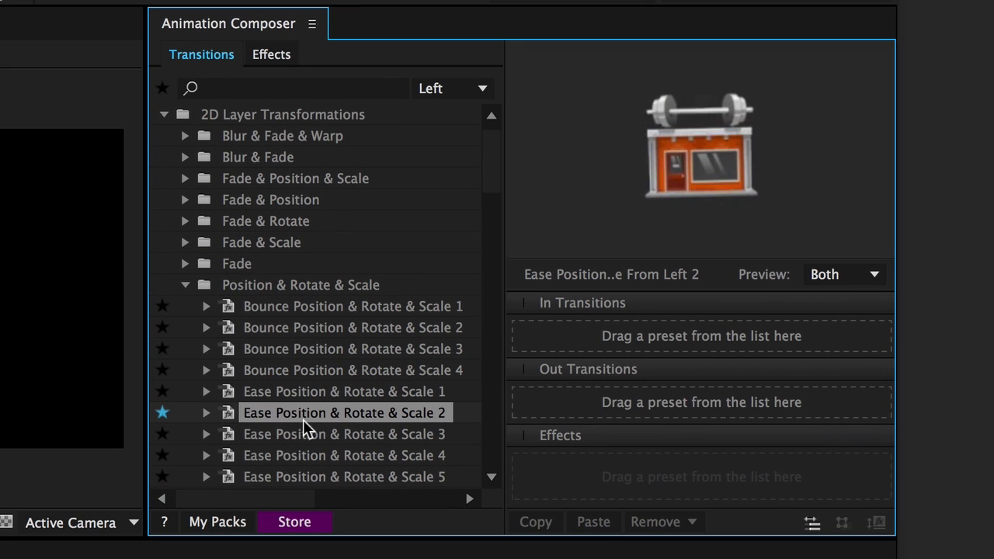
pyautogui.click(345, 435)
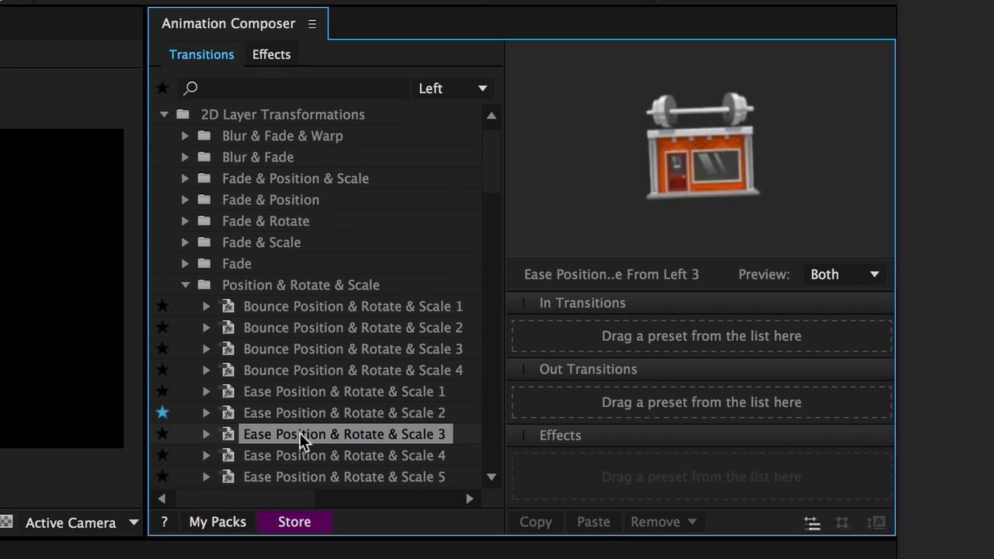
pyautogui.scroll(-3)
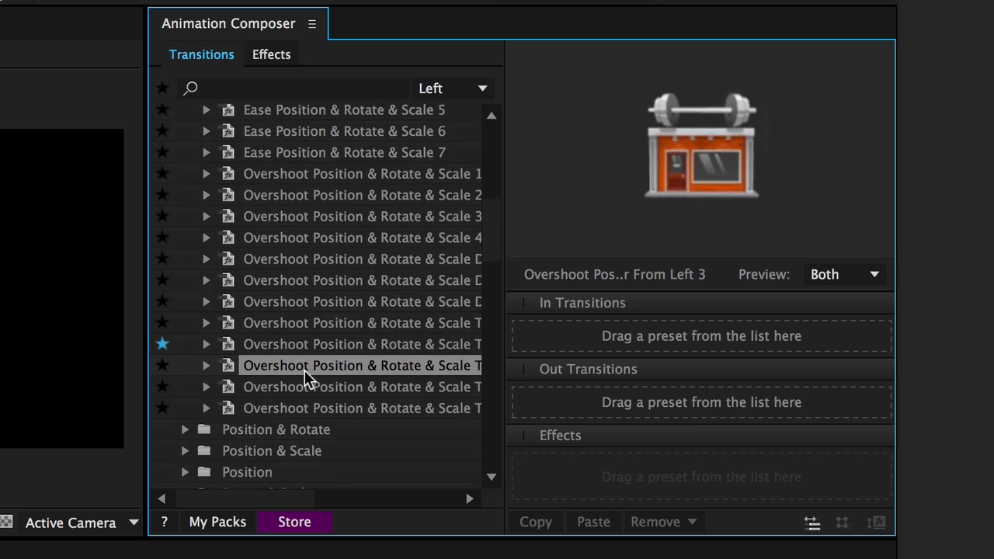
pyautogui.scroll(-3)
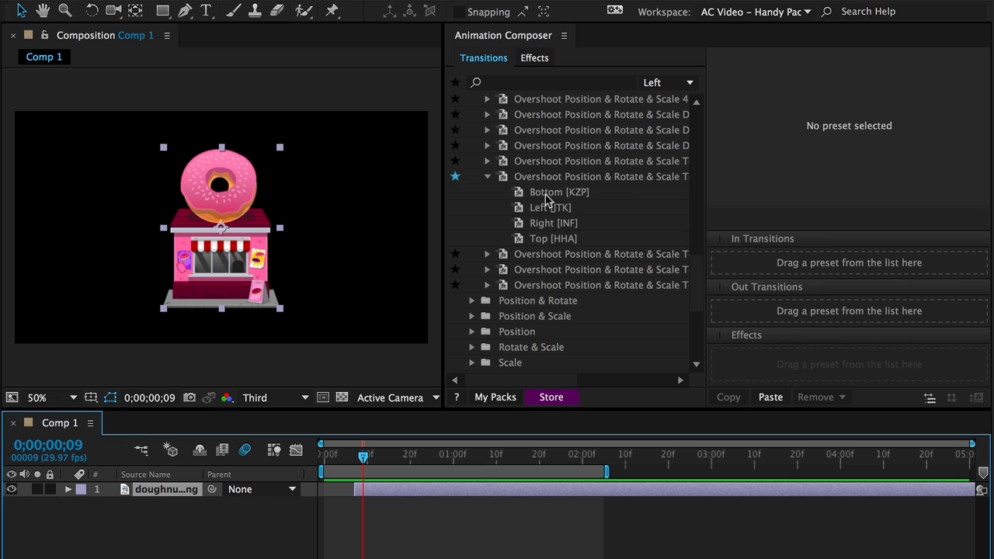
# - Apply the Overshoot Bottom preset as the donut shop layer's In transition
pyautogui.doubleClick(560, 192)
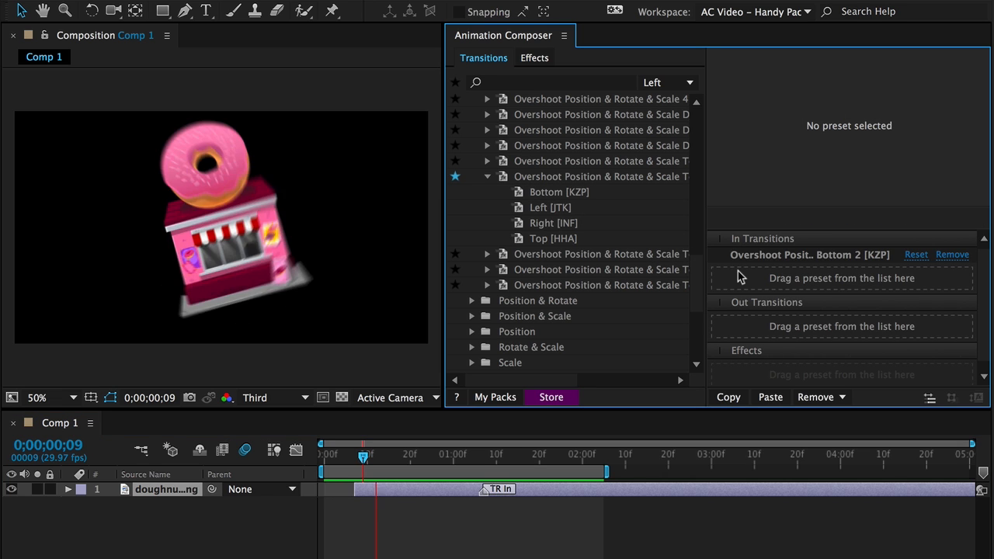
pyautogui.click(489, 490)
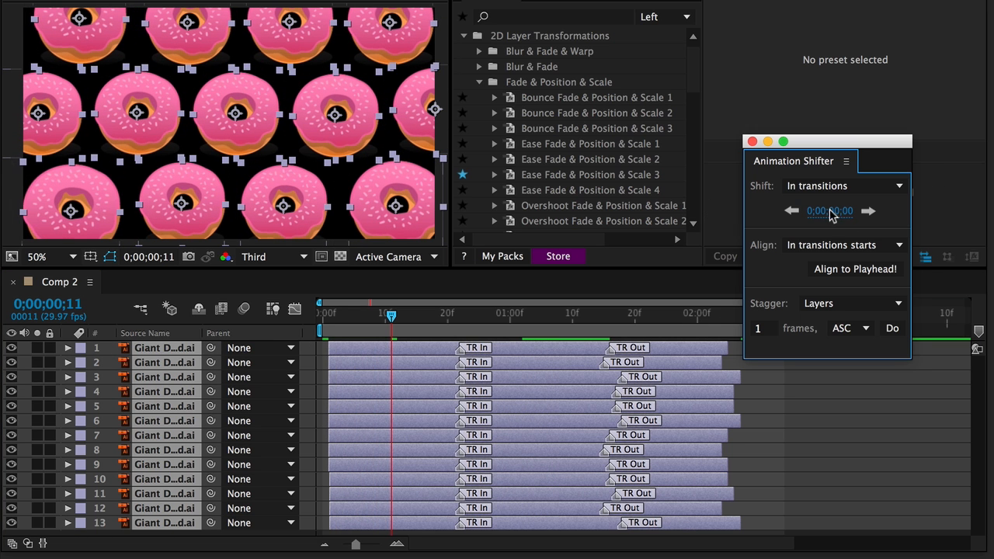
# - Set Animation Shifter to shift the In transitions and focus the shift time field
pyautogui.click(891, 328)
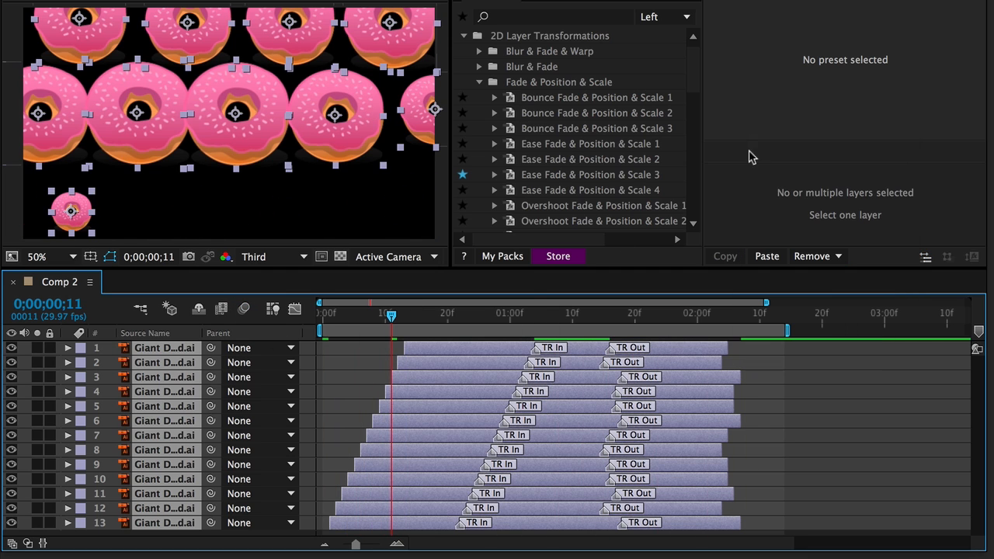
pyautogui.moveTo(827, 303)
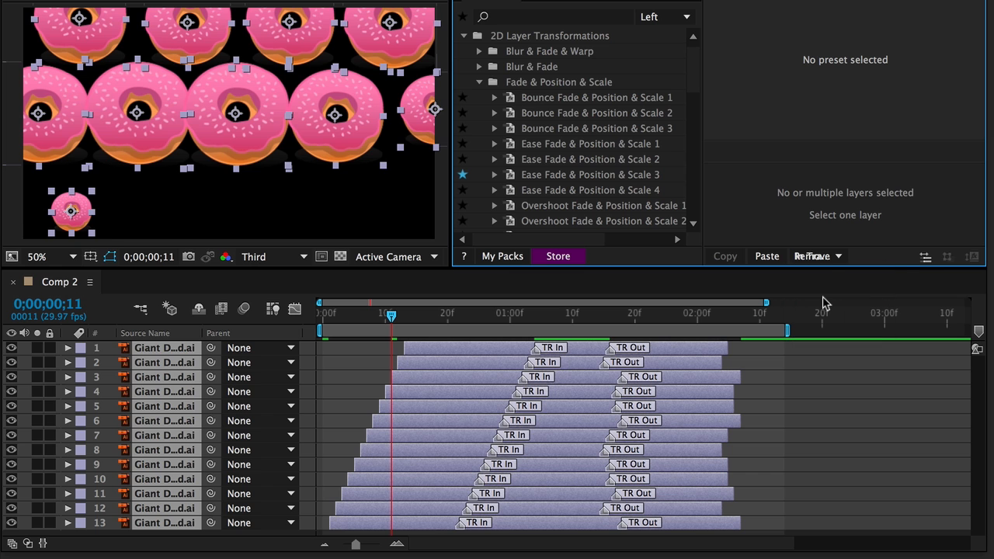